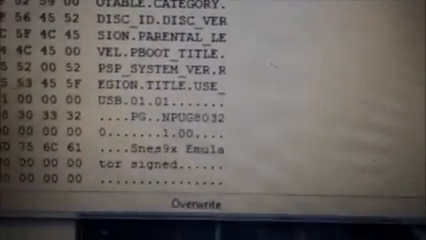
{"action": "scroll", "scroll_direction": "up", "scroll_amount": 3}
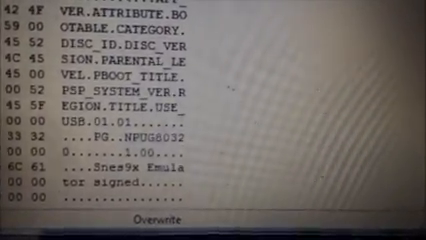
{"action": "scroll", "scroll_direction": "up", "scroll_amount": 3}
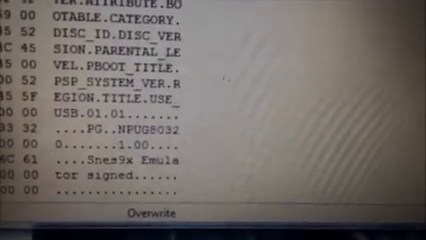